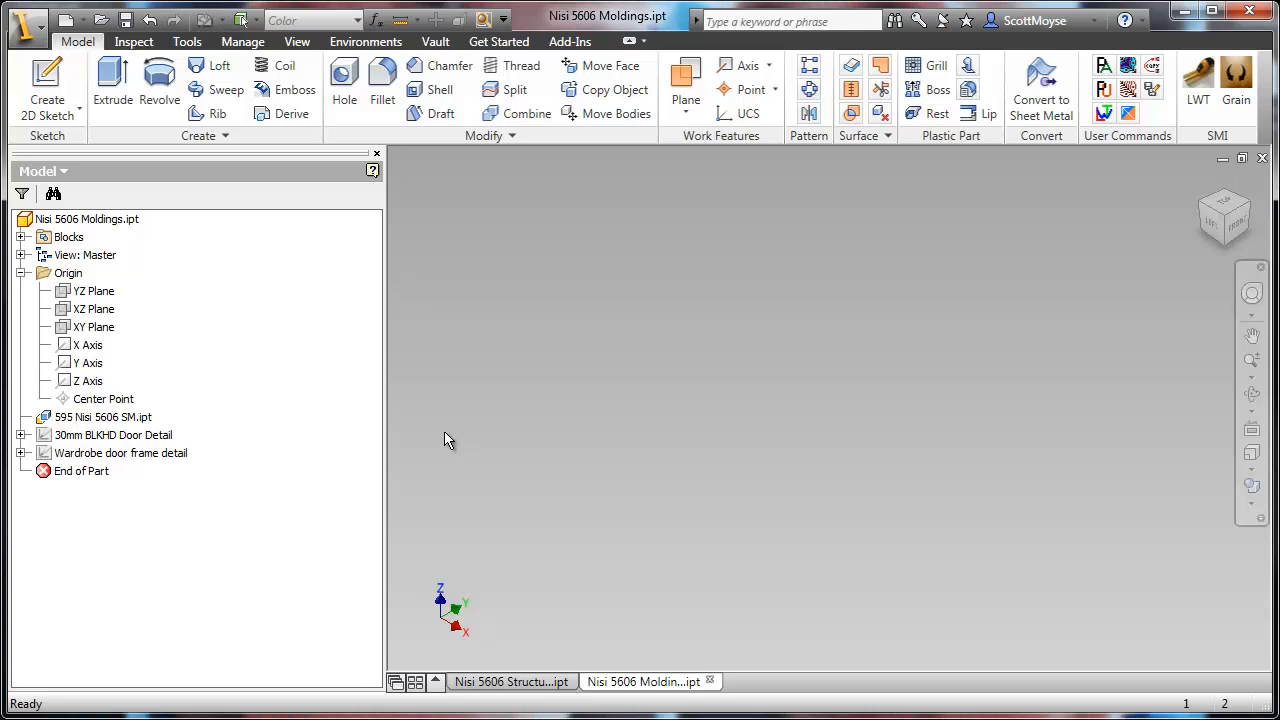
# Step: Select the XY Plane under Origin in the Nisi 5606 Moldings part
pyautogui.click(94, 291)
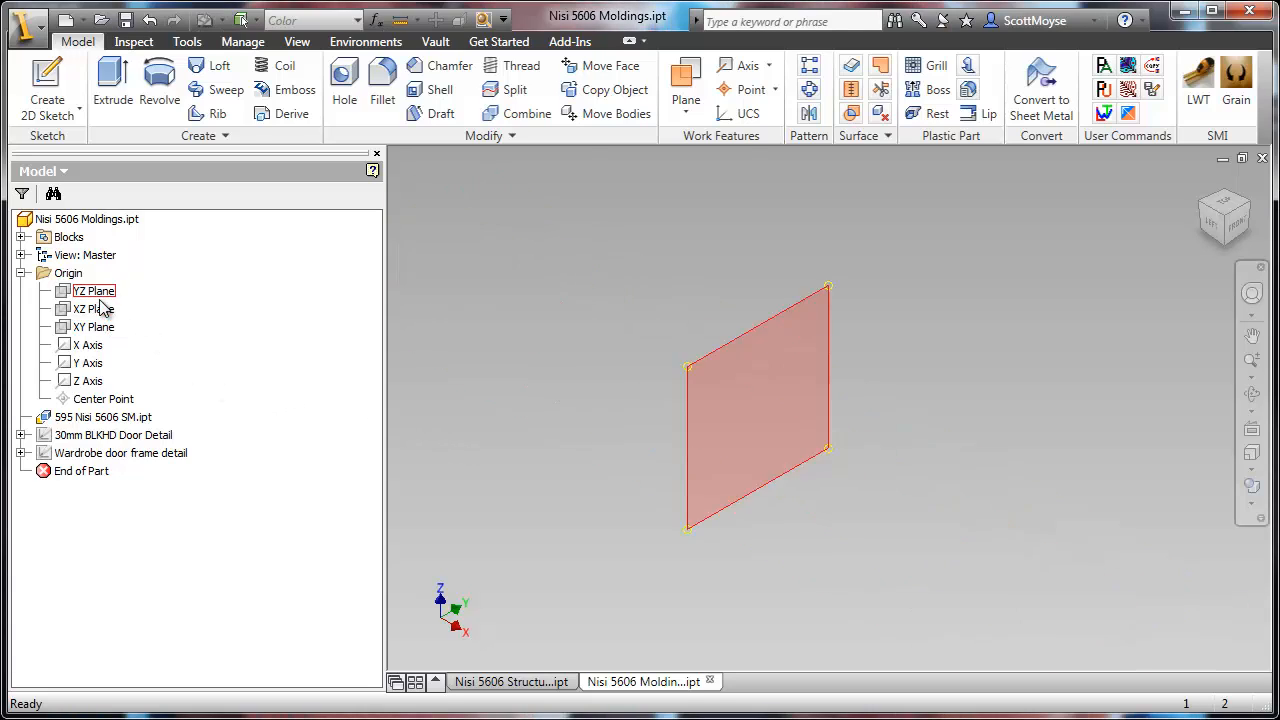
pyautogui.click(94, 326)
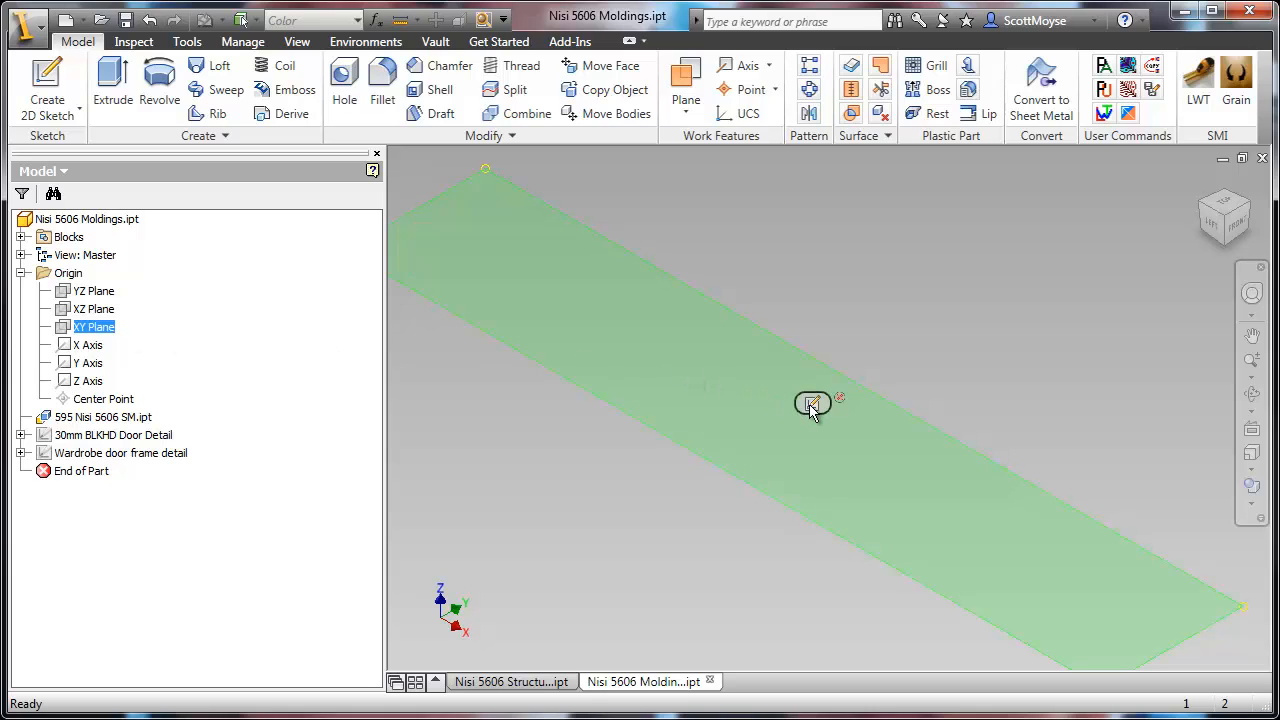
# Step: Sketch a closed L-shaped outline on the XY Plane with radius 5 outer fillets
pyautogui.click(812, 404)
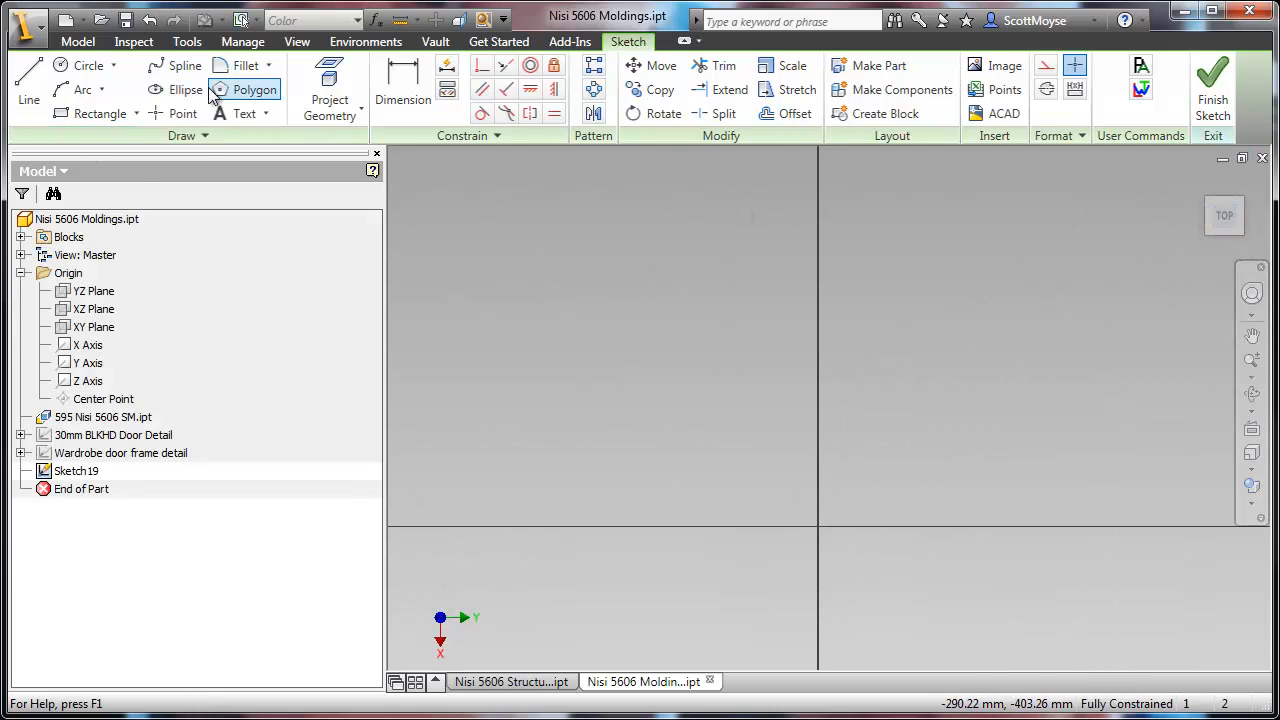
pyautogui.moveTo(28, 82)
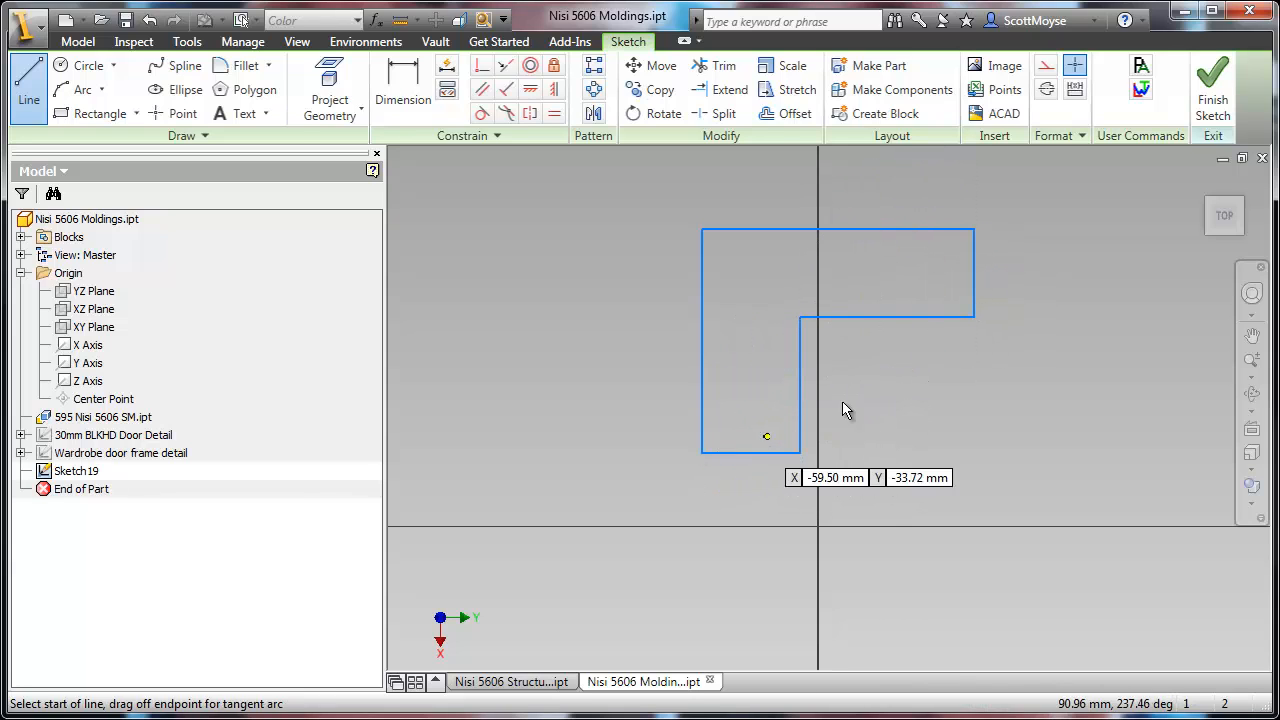
pyautogui.click(242, 65)
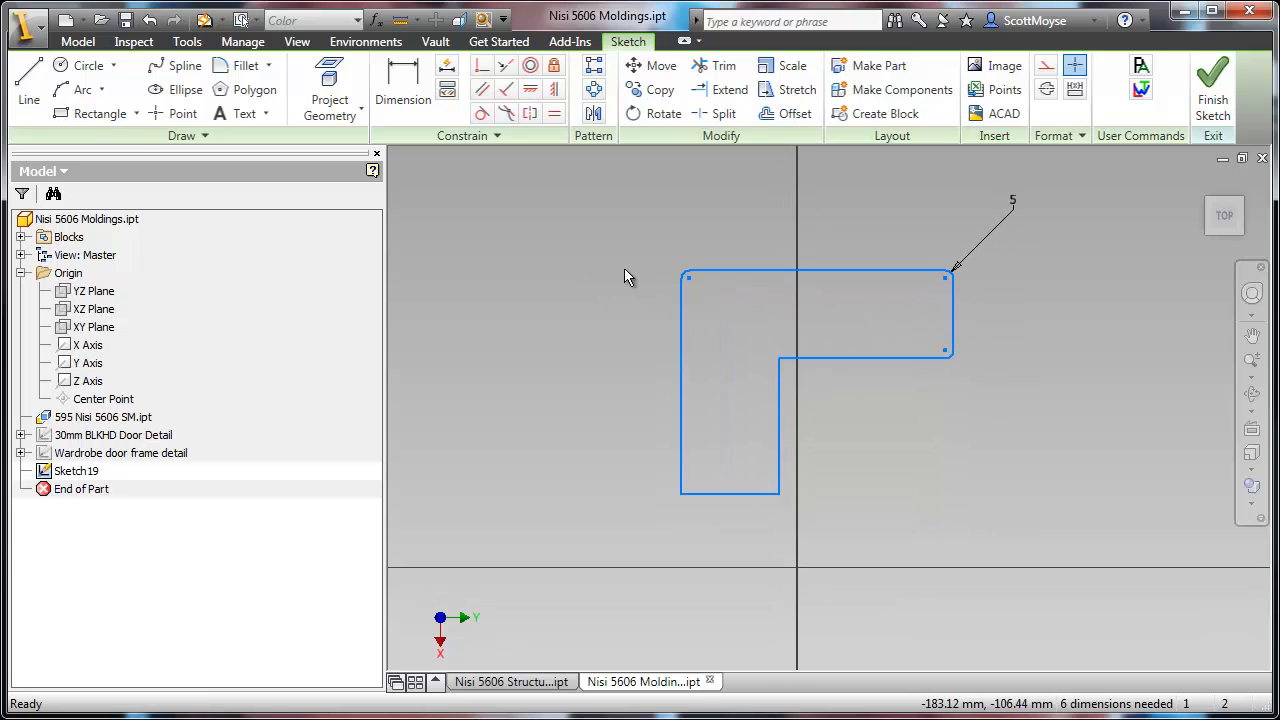
pyautogui.moveTo(885, 113)
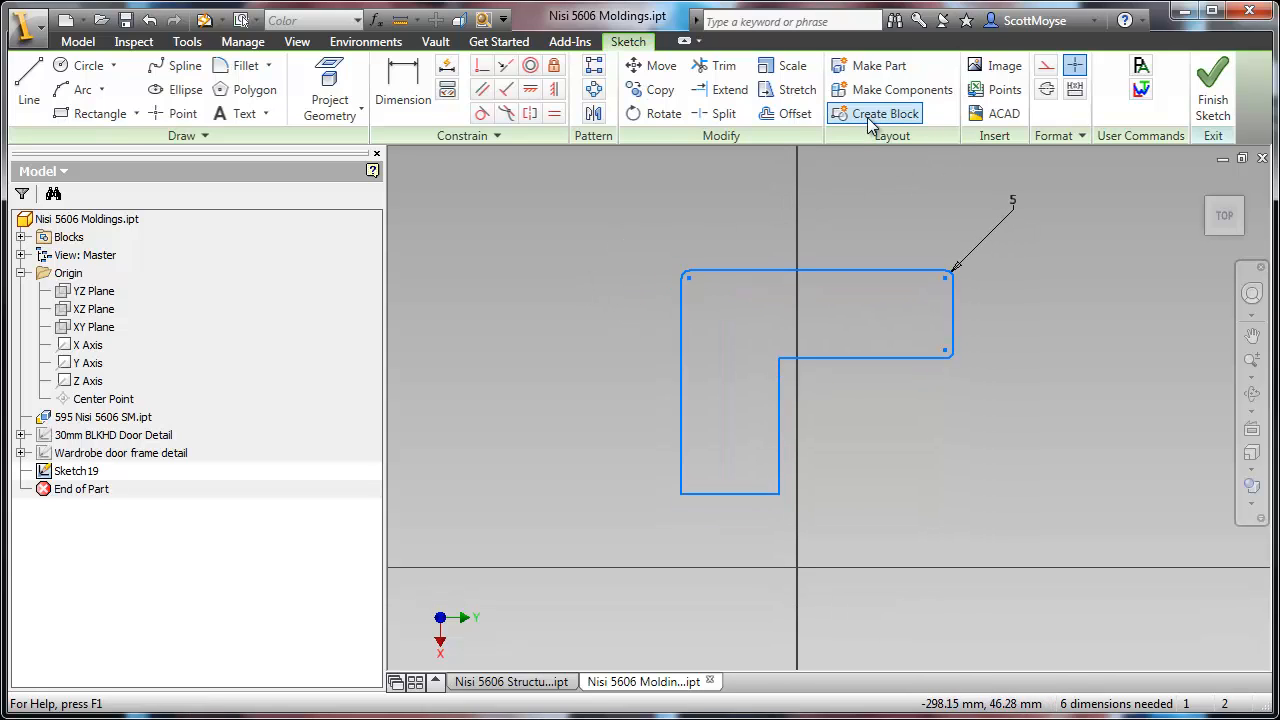
# Step: Create block 'Molding A' from the profile, delete Sketch19, and expand Blocks
pyautogui.click(884, 113)
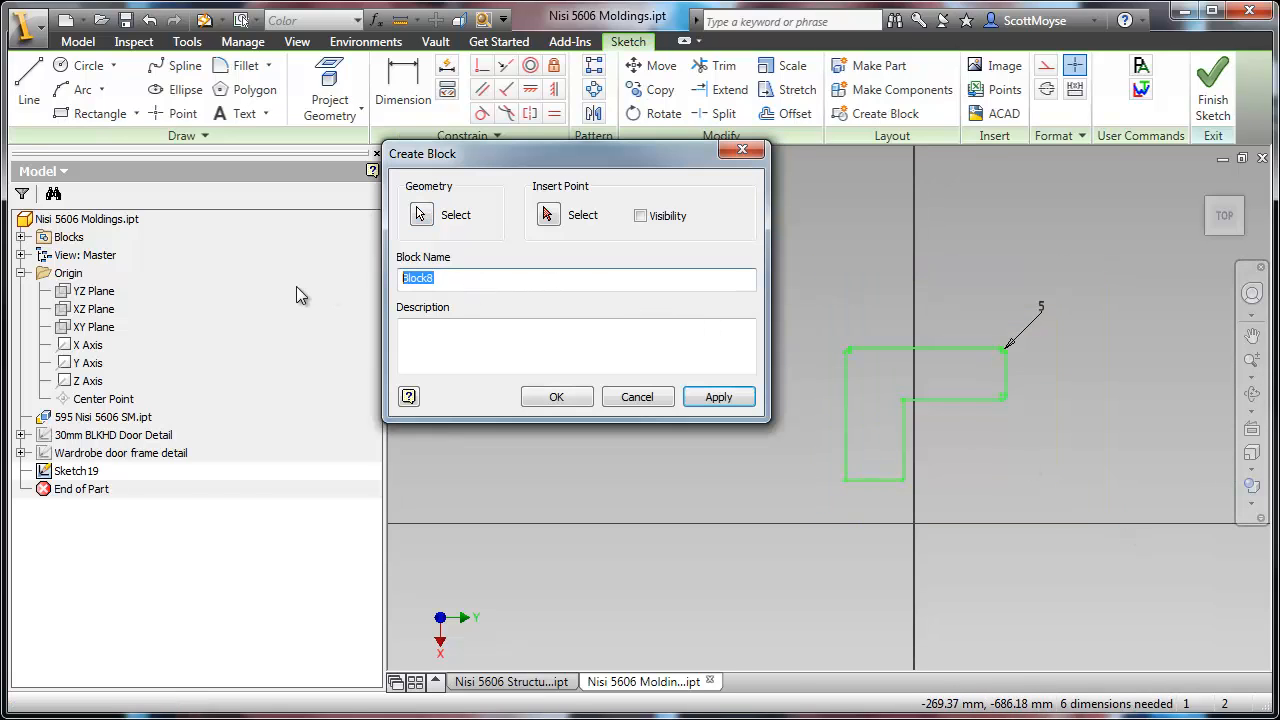
pyautogui.write('Molding A')
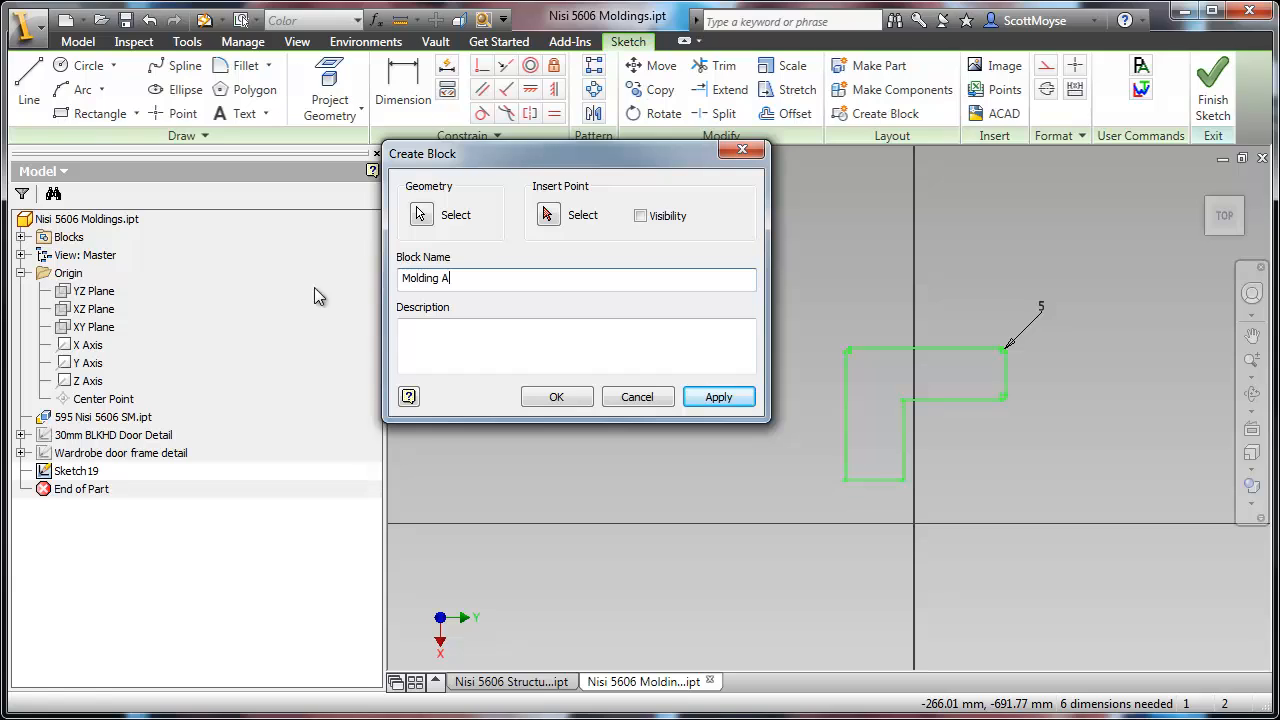
pyautogui.click(547, 214)
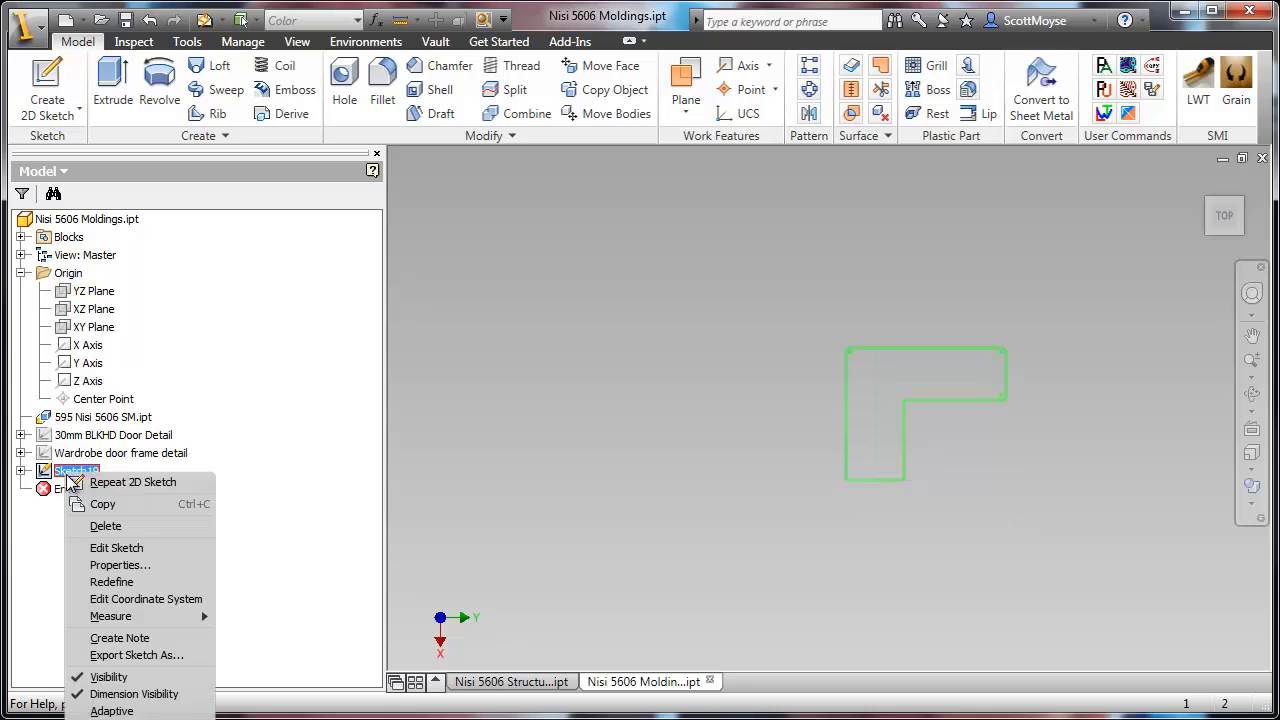
pyautogui.click(106, 525)
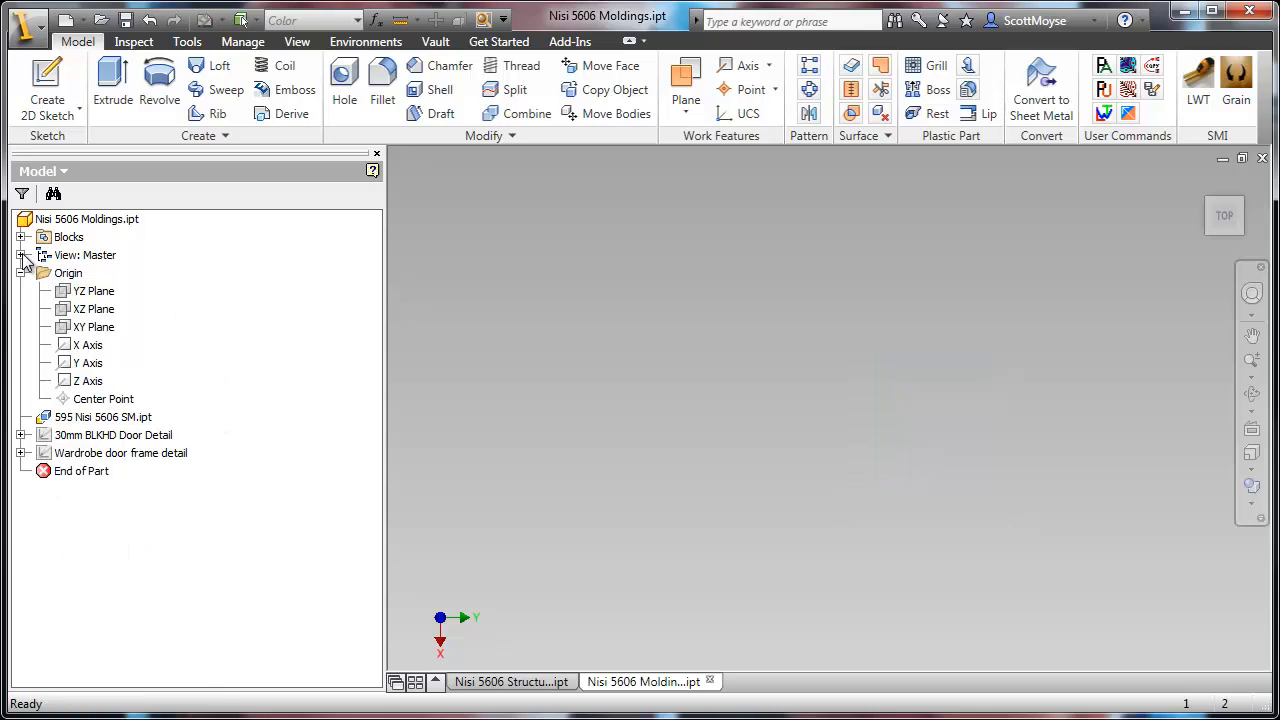
pyautogui.click(24, 237)
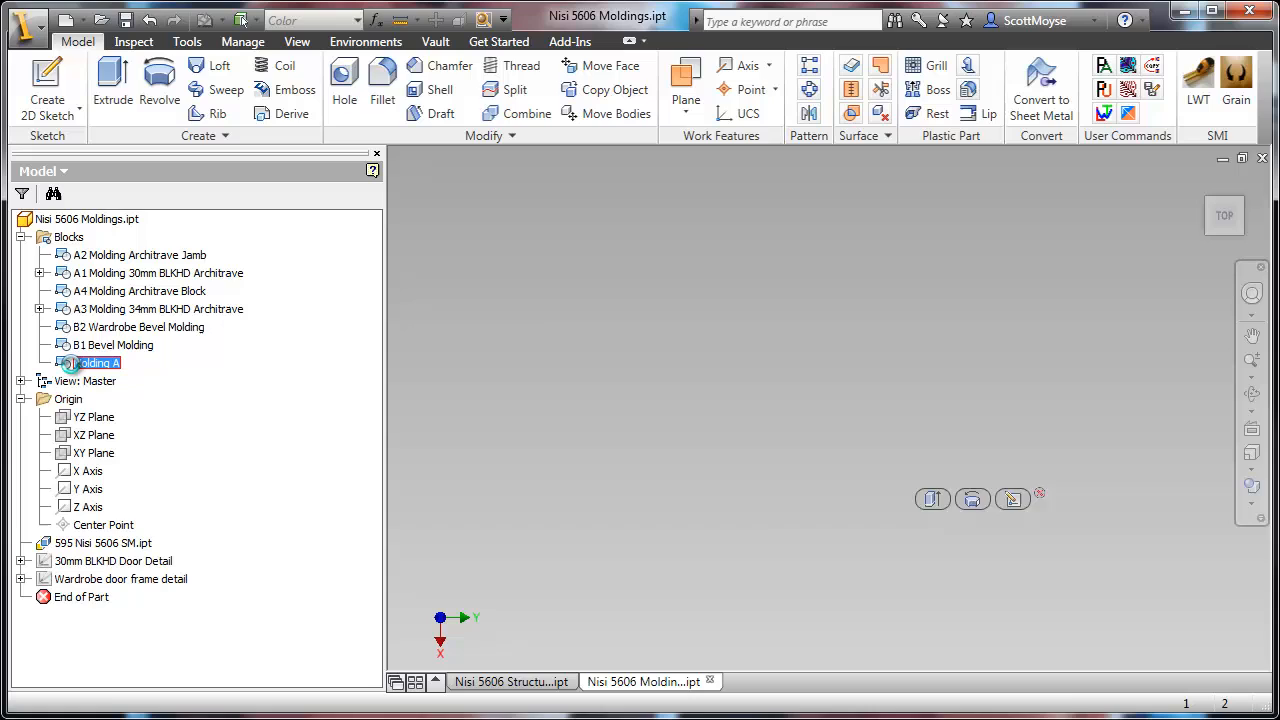
# Step: Dimension the Molding A profile at 50, 25, 20 and 50, then end dimensioning
pyautogui.doubleClick(102, 362)
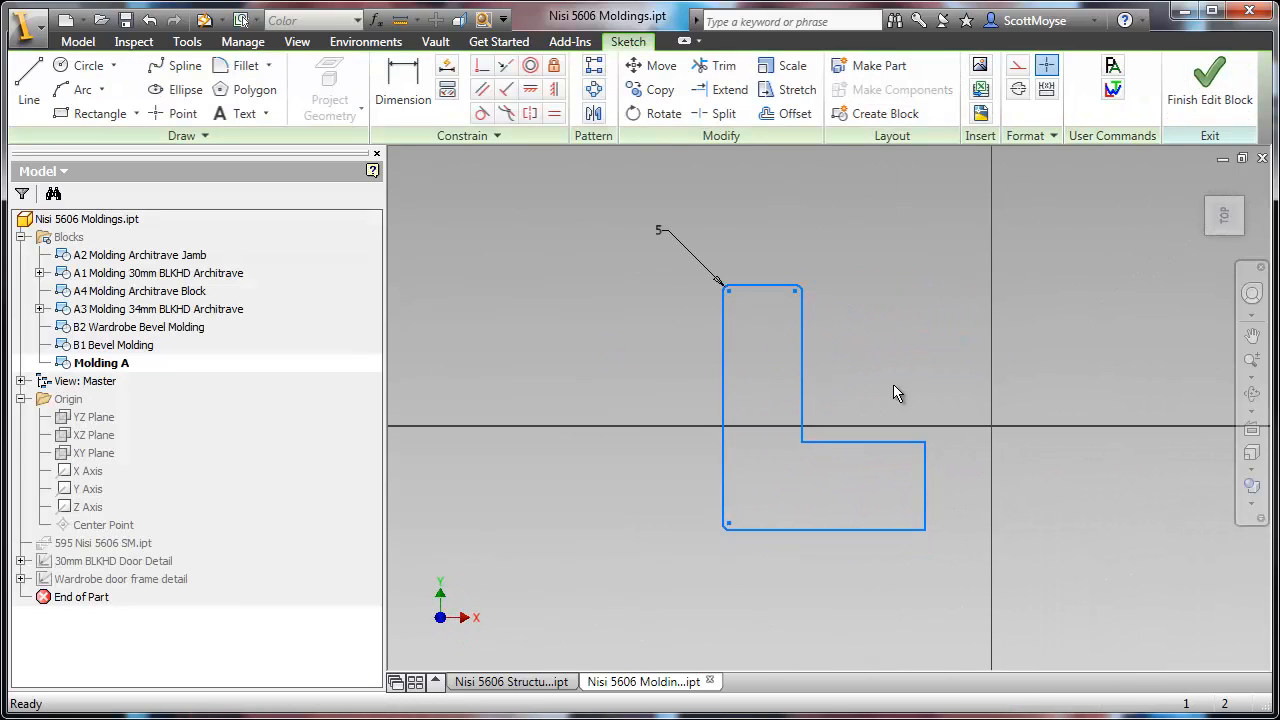
pyautogui.click(402, 88)
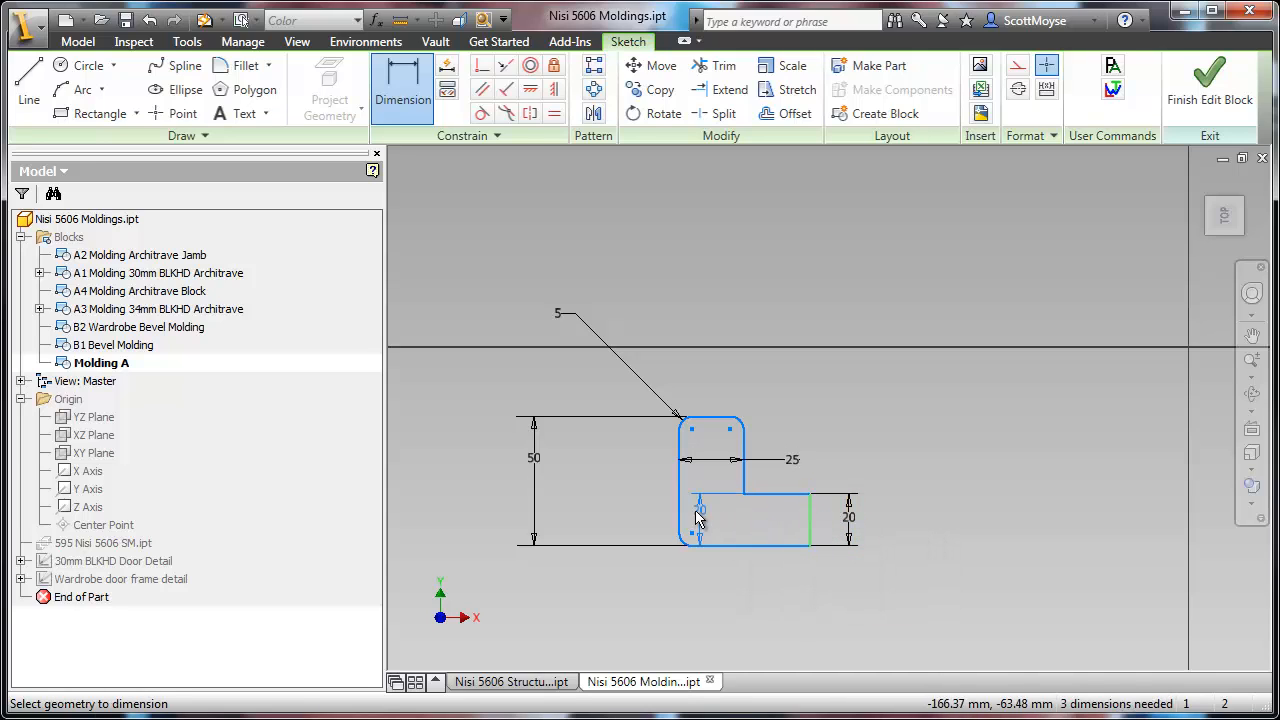
pyautogui.click(557, 543)
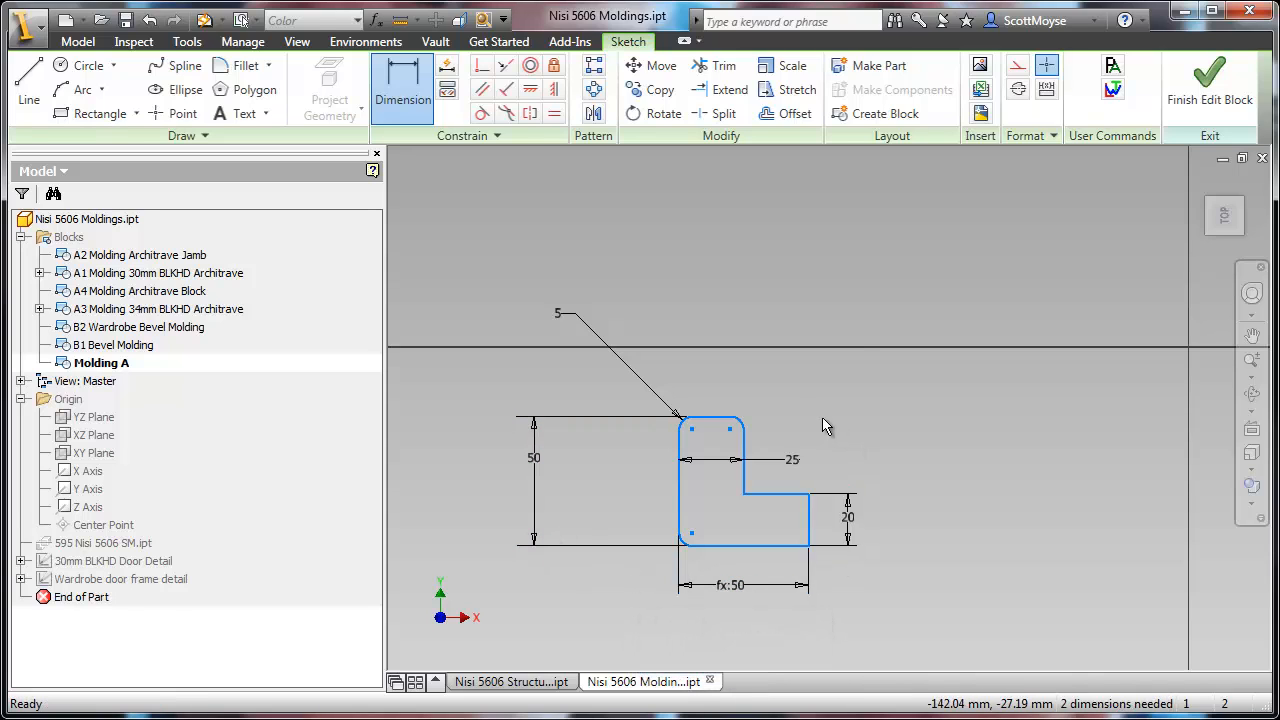
pyautogui.rightClick(825, 425)
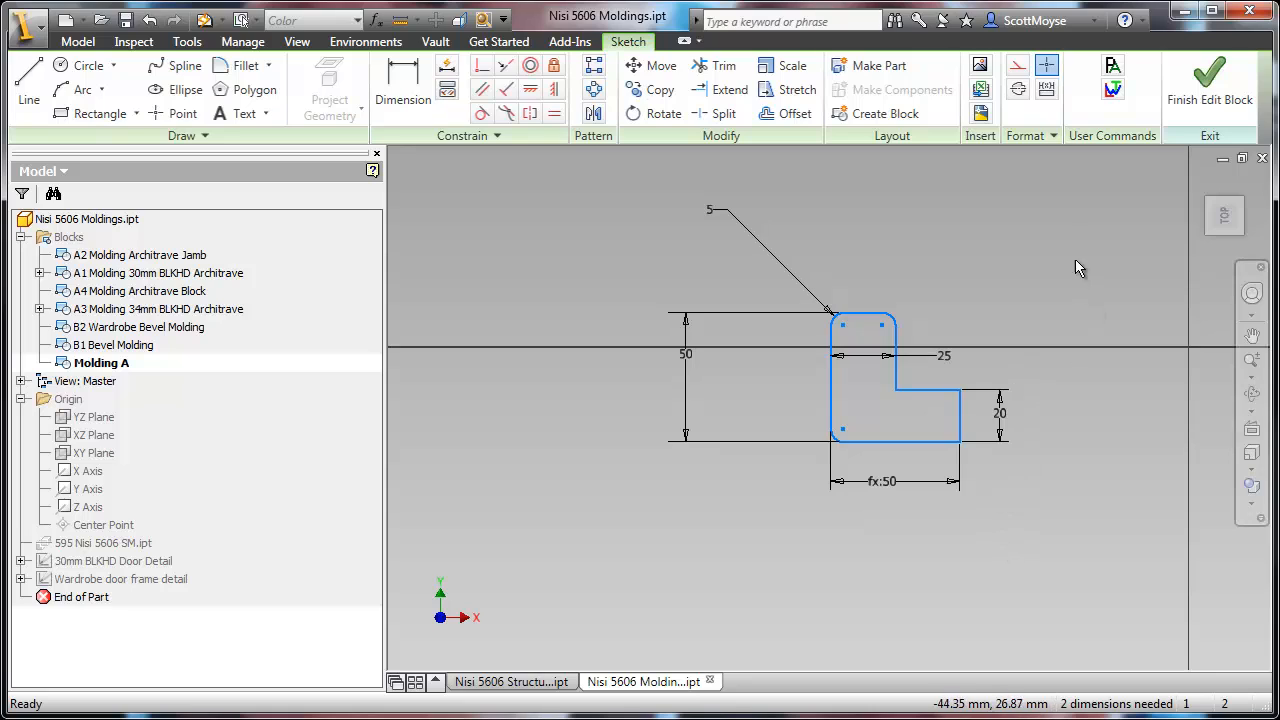
pyautogui.moveTo(871, 401)
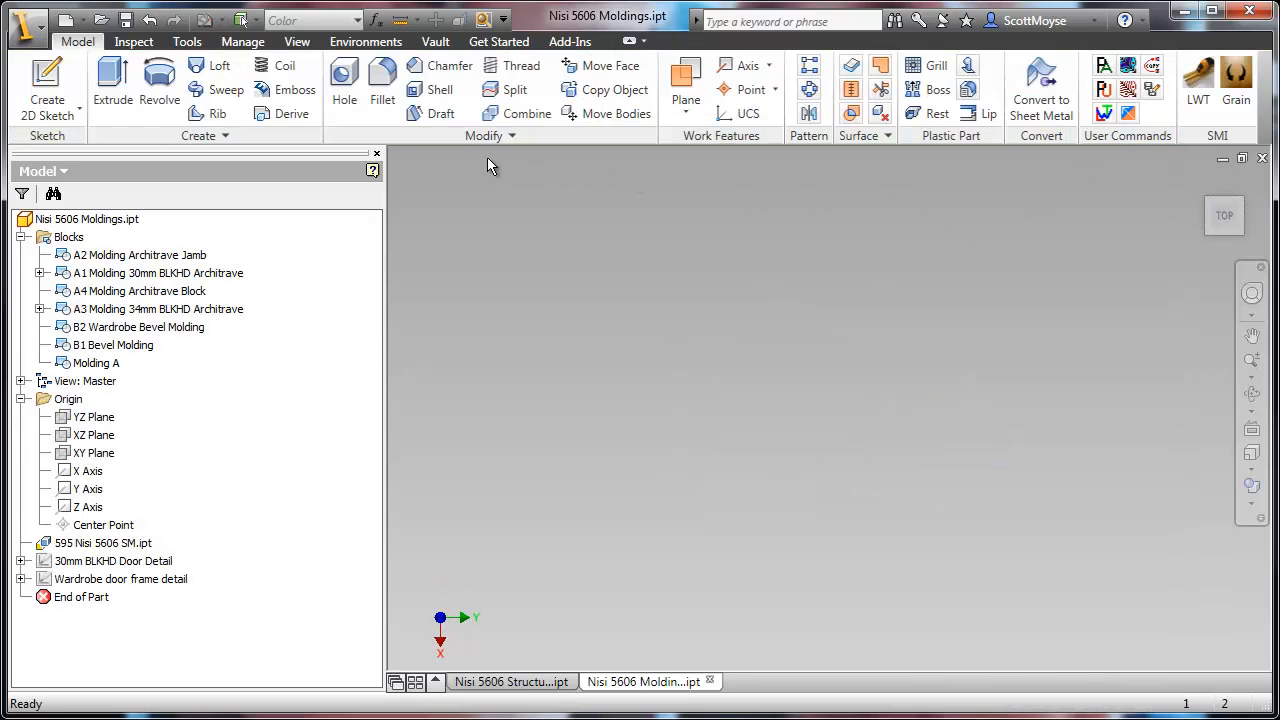
pyautogui.moveTo(279, 417)
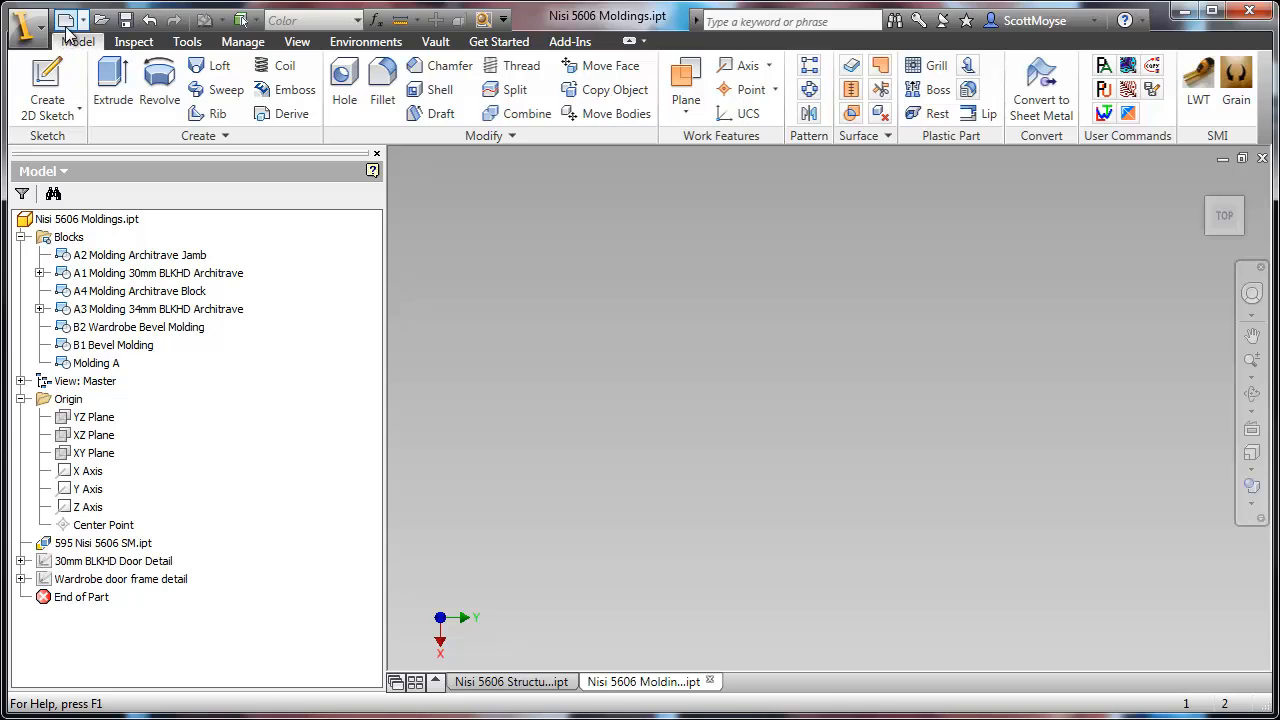
pyautogui.moveTo(100, 19)
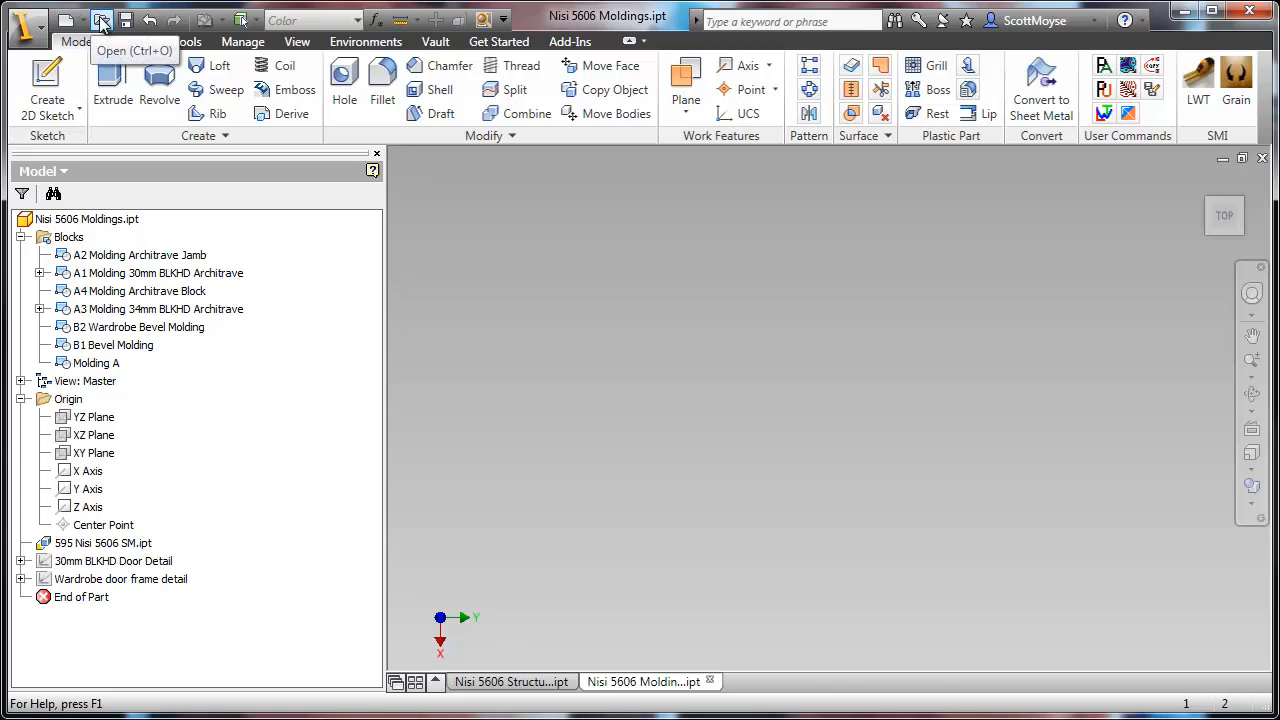
# Step: Create a new standard part document, Part1
pyautogui.click(66, 20)
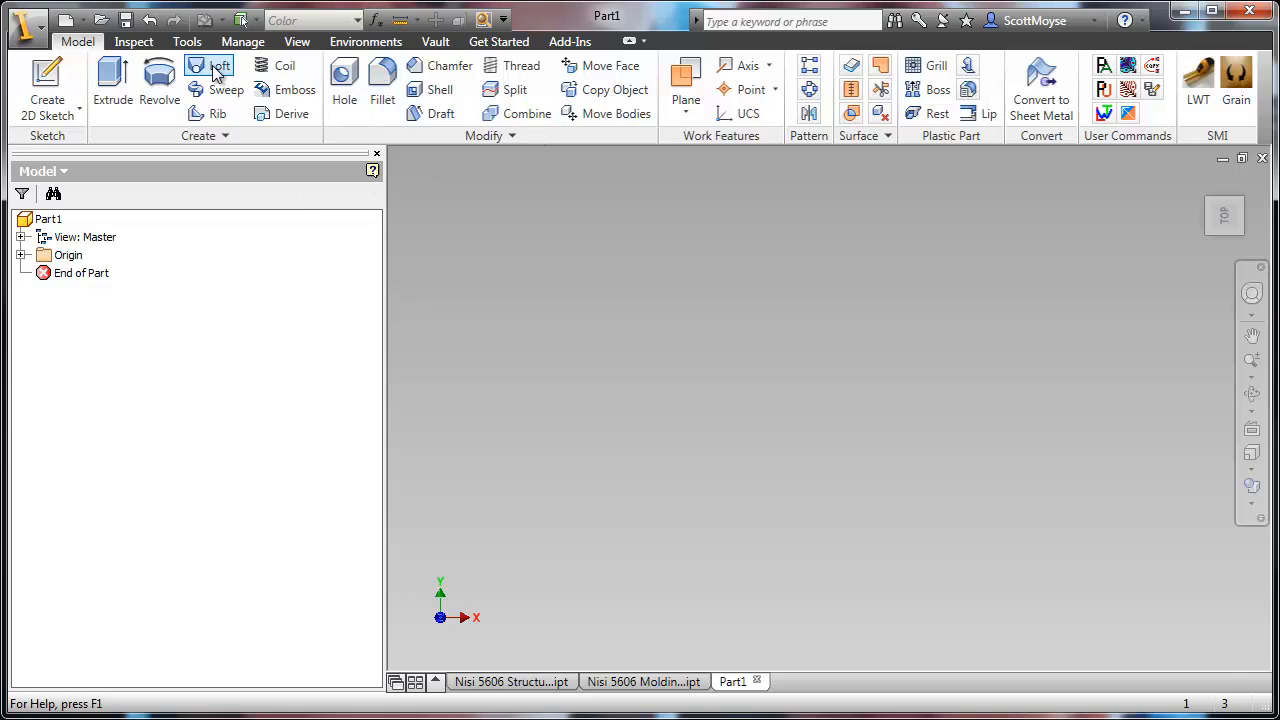
# Step: Derive Nisi 5606 Moldings.ipt into Part1, including its Blocks
pyautogui.click(242, 41)
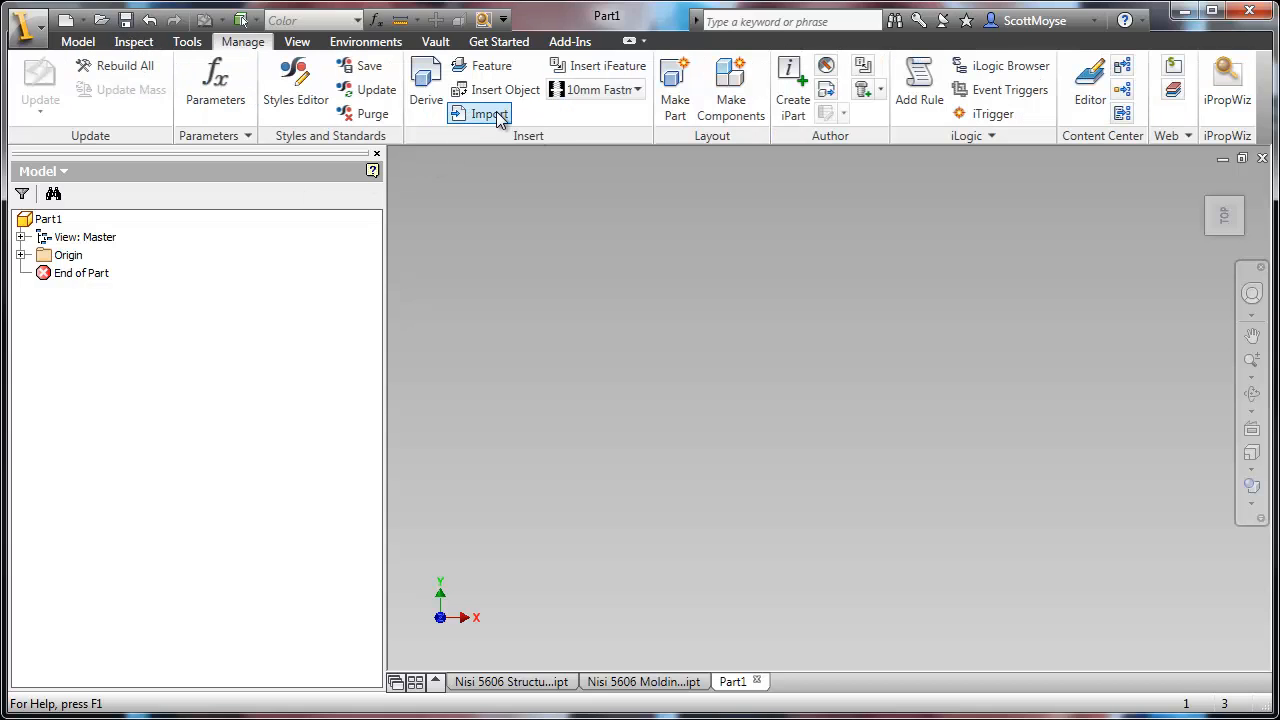
pyautogui.click(489, 113)
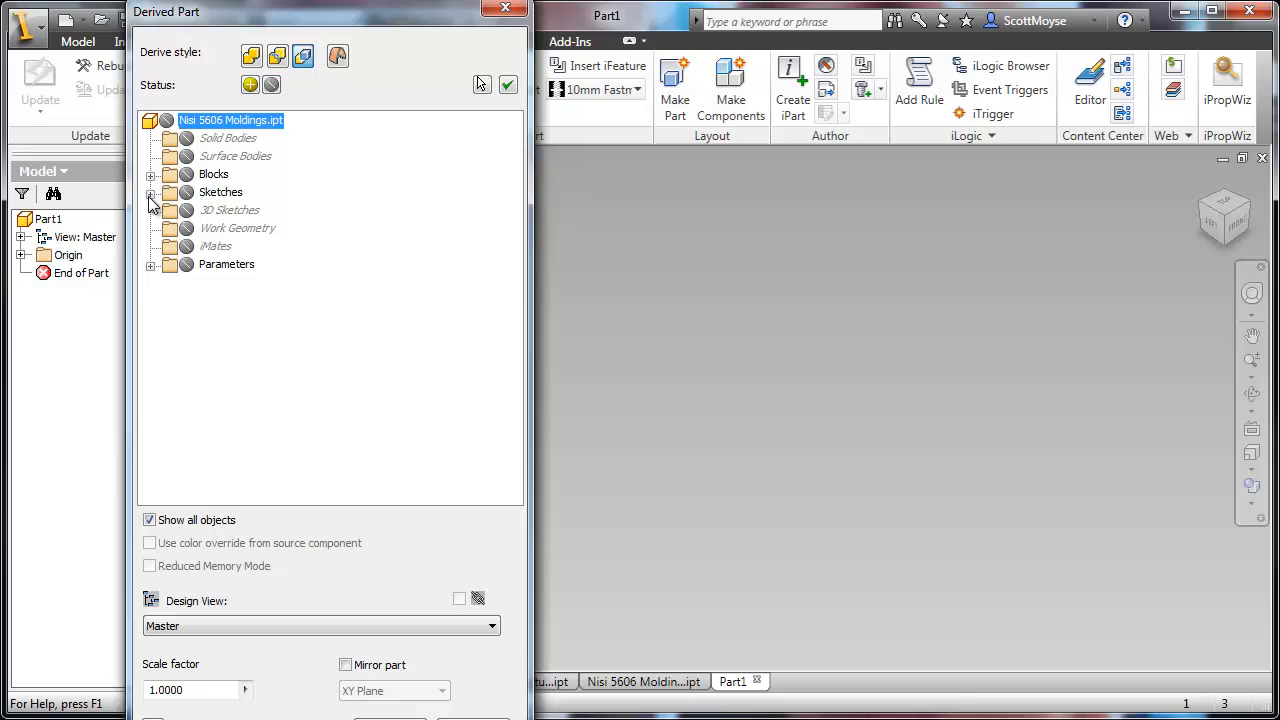
pyautogui.click(150, 174)
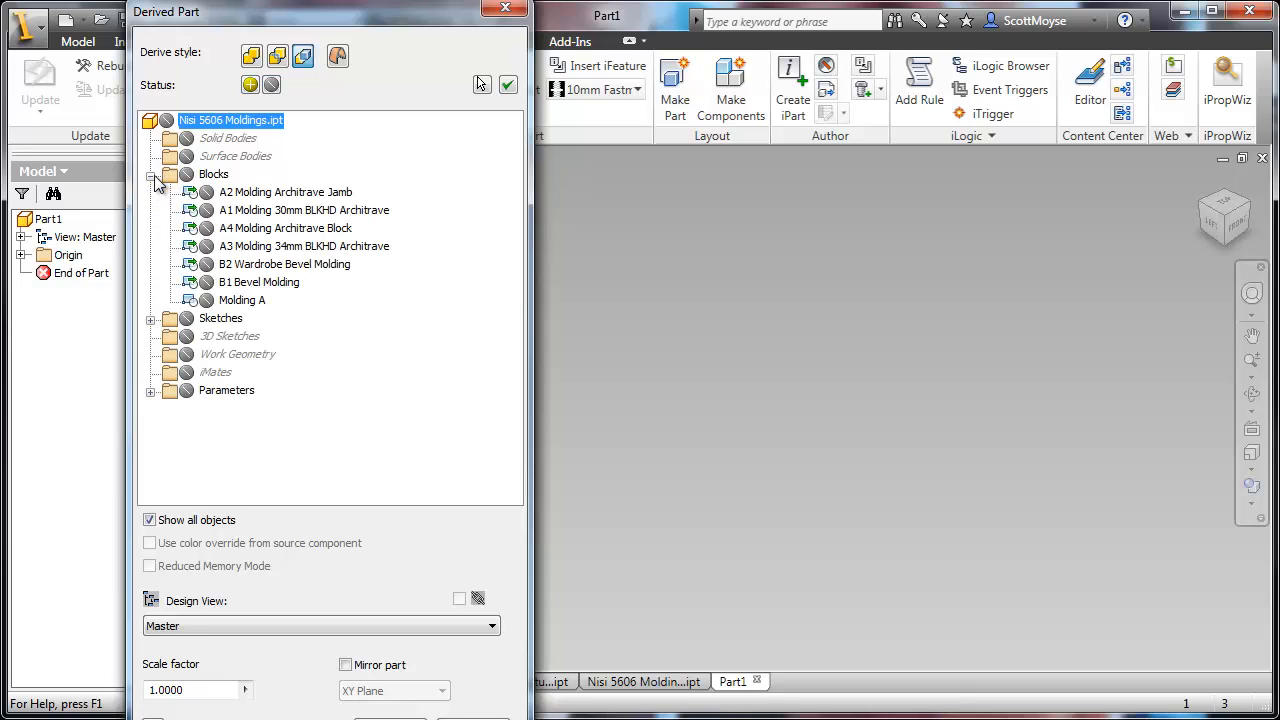
pyautogui.click(242, 300)
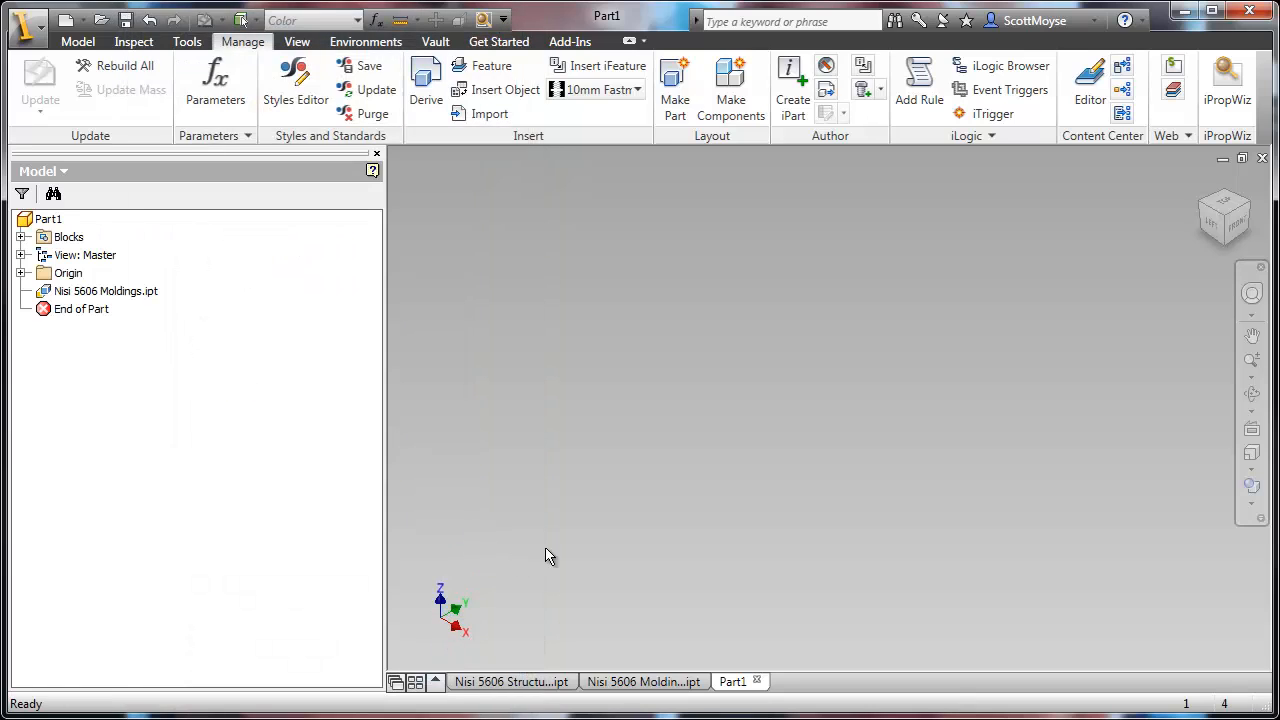
# Step: Place Molding A in a new Part1 sketch and extrude it into an L-shaped solid
pyautogui.click(77, 41)
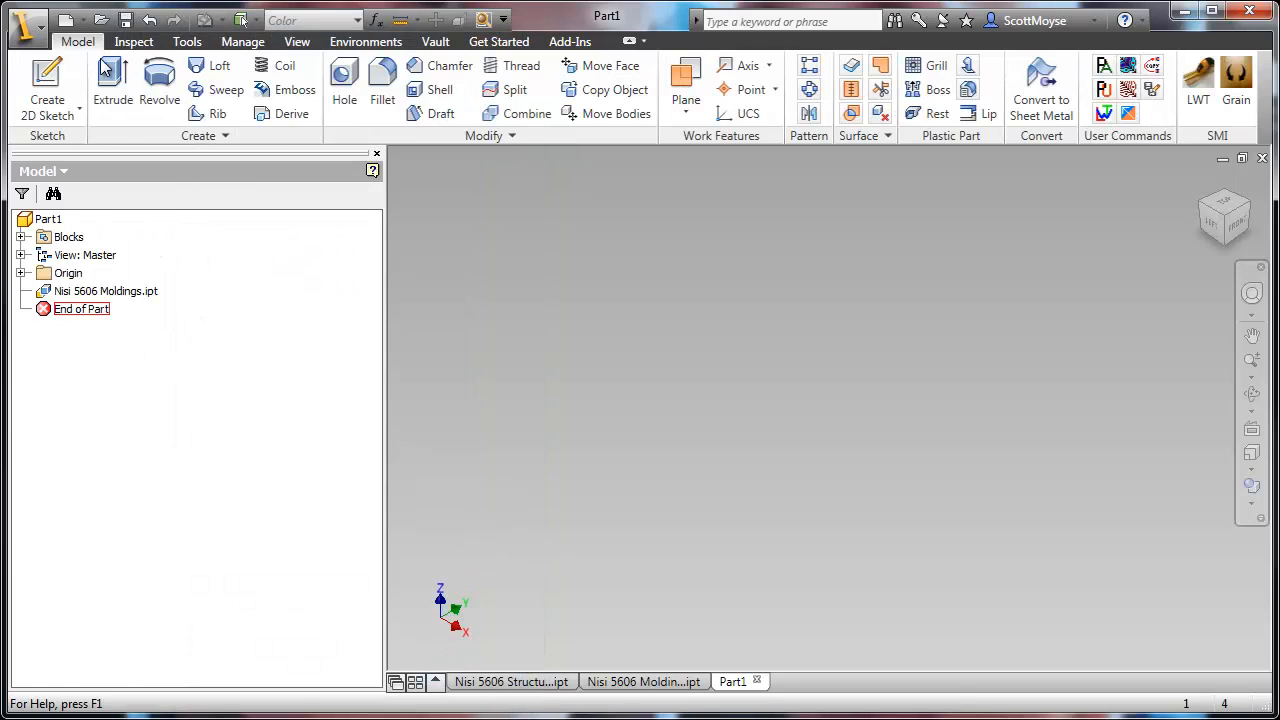
pyautogui.click(92, 327)
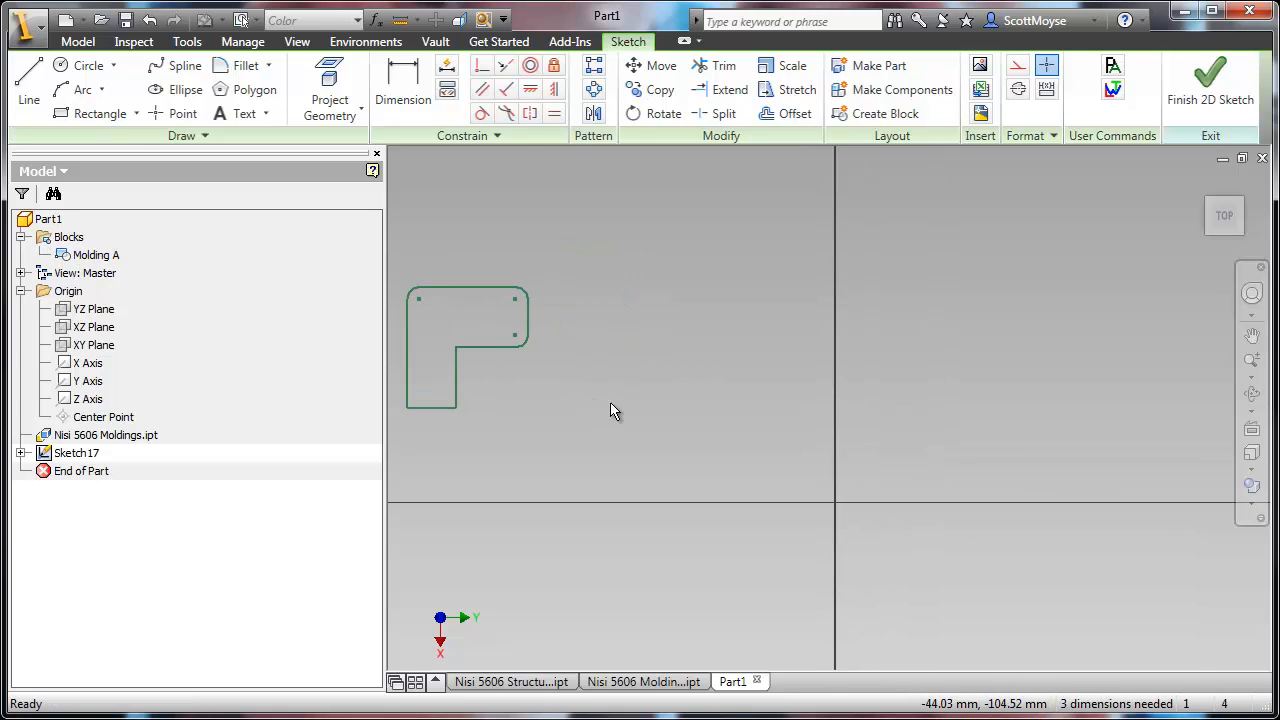
pyautogui.moveTo(100, 398)
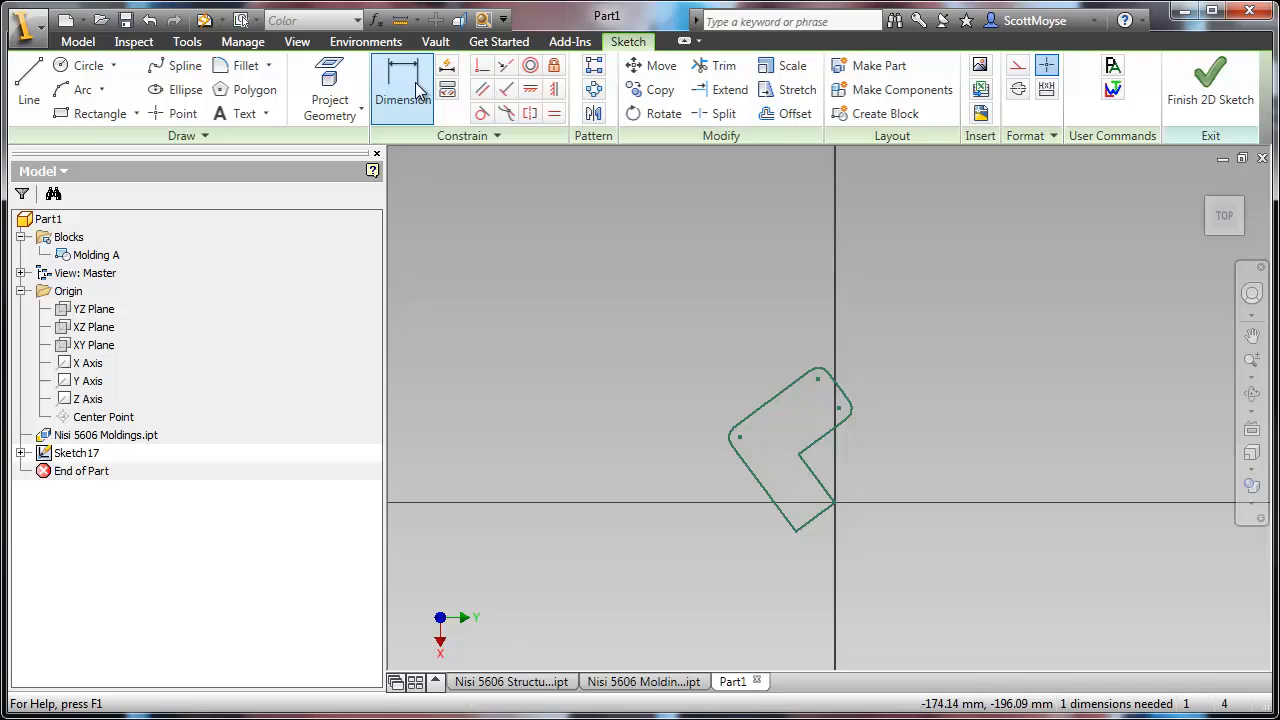
pyautogui.click(402, 80)
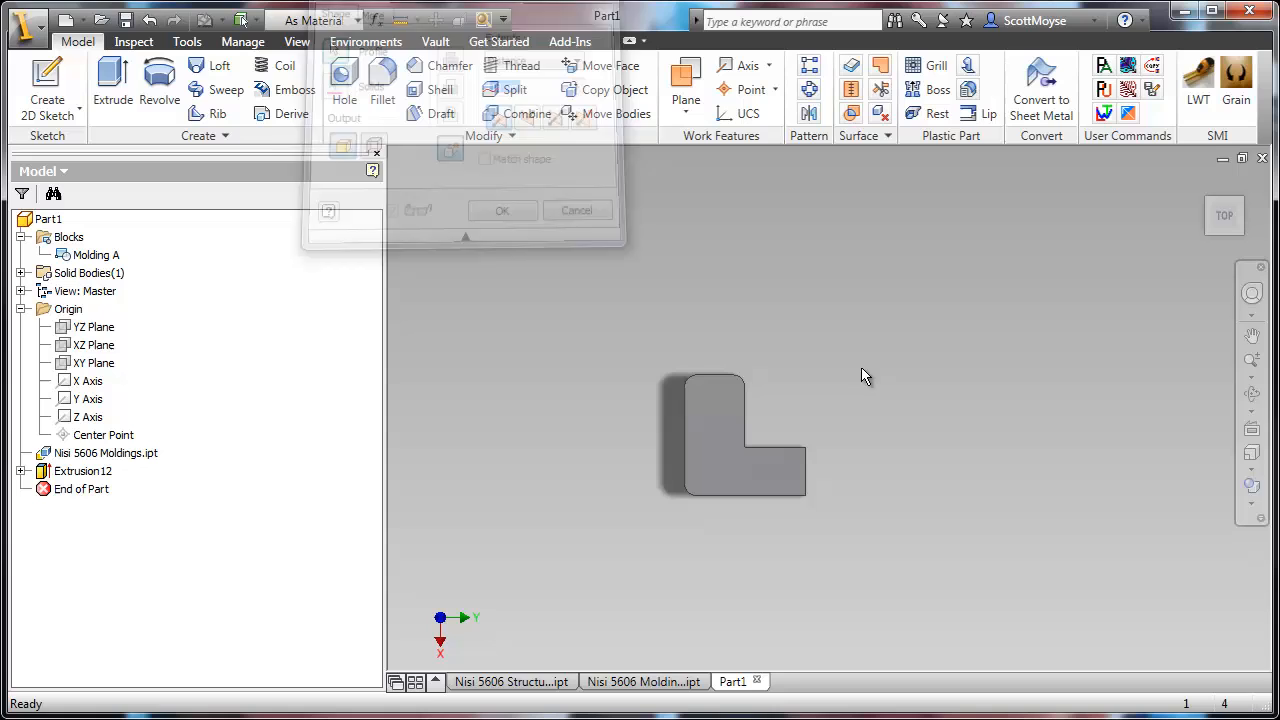
# Step: Orbit to an angled view of the solid and return to the Moldings file
pyautogui.click(503, 210)
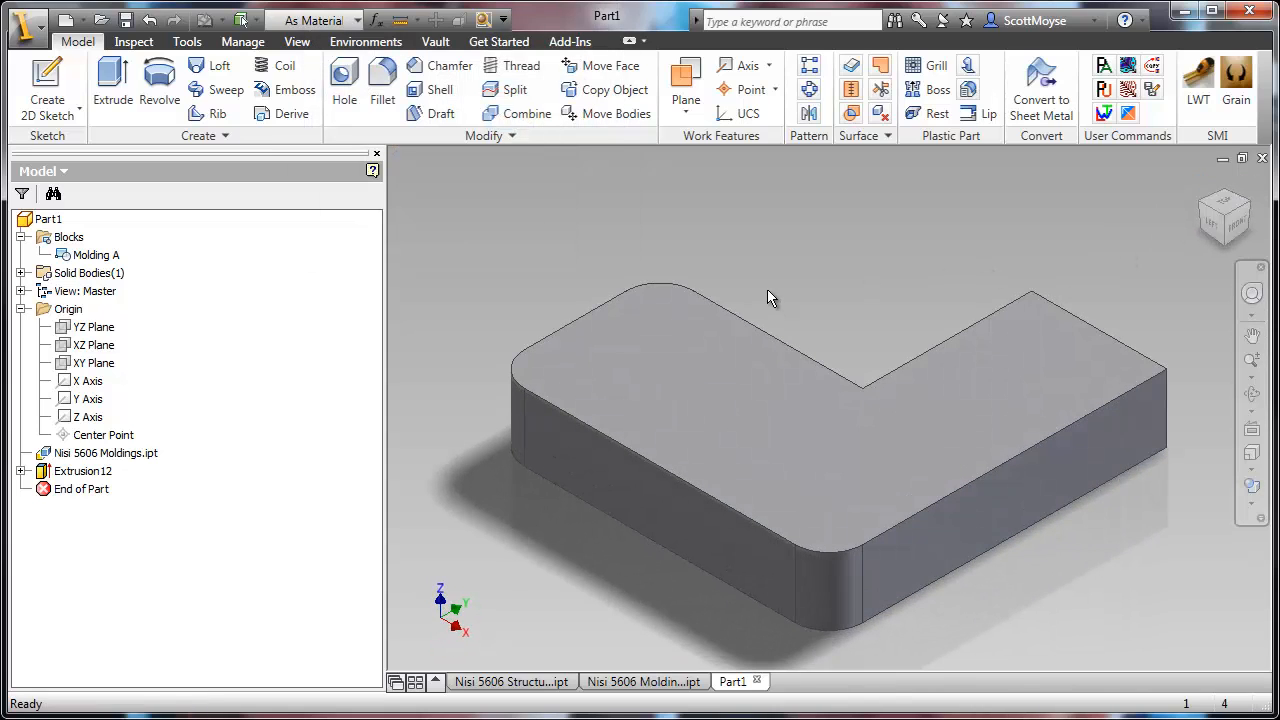
pyautogui.moveTo(770, 298); pyautogui.dragTo(620, 655)
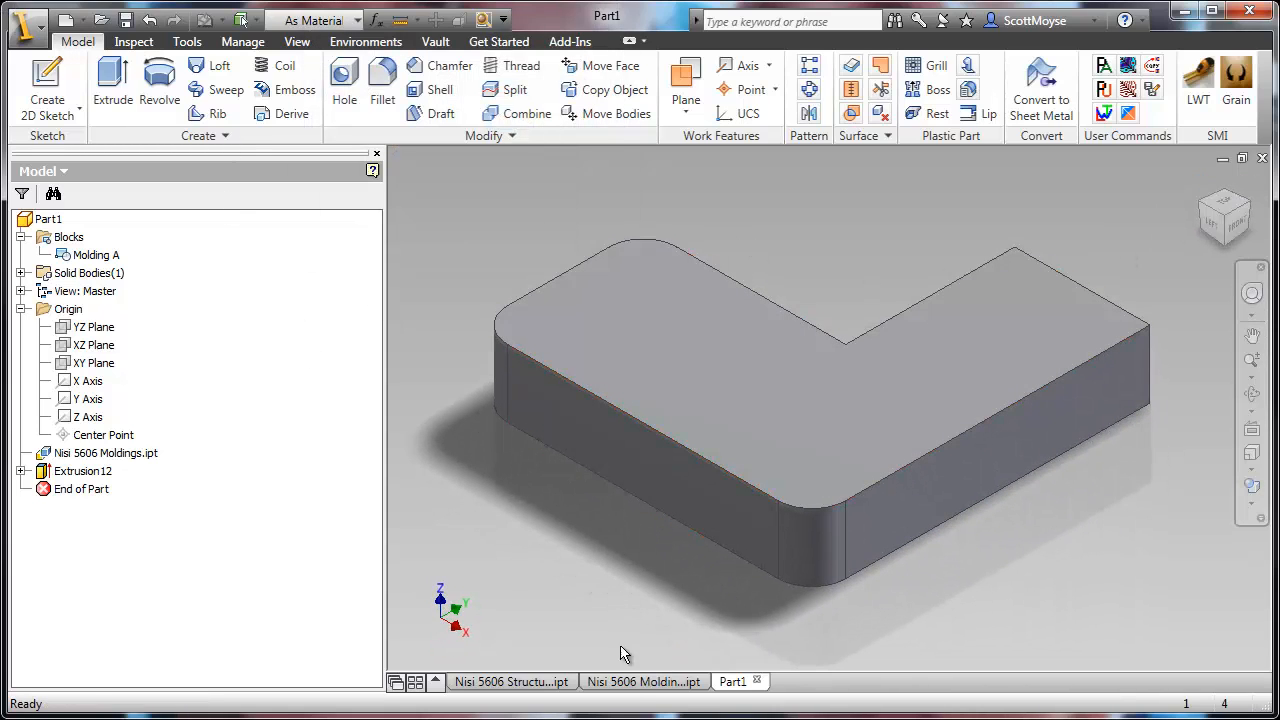
pyautogui.click(643, 681)
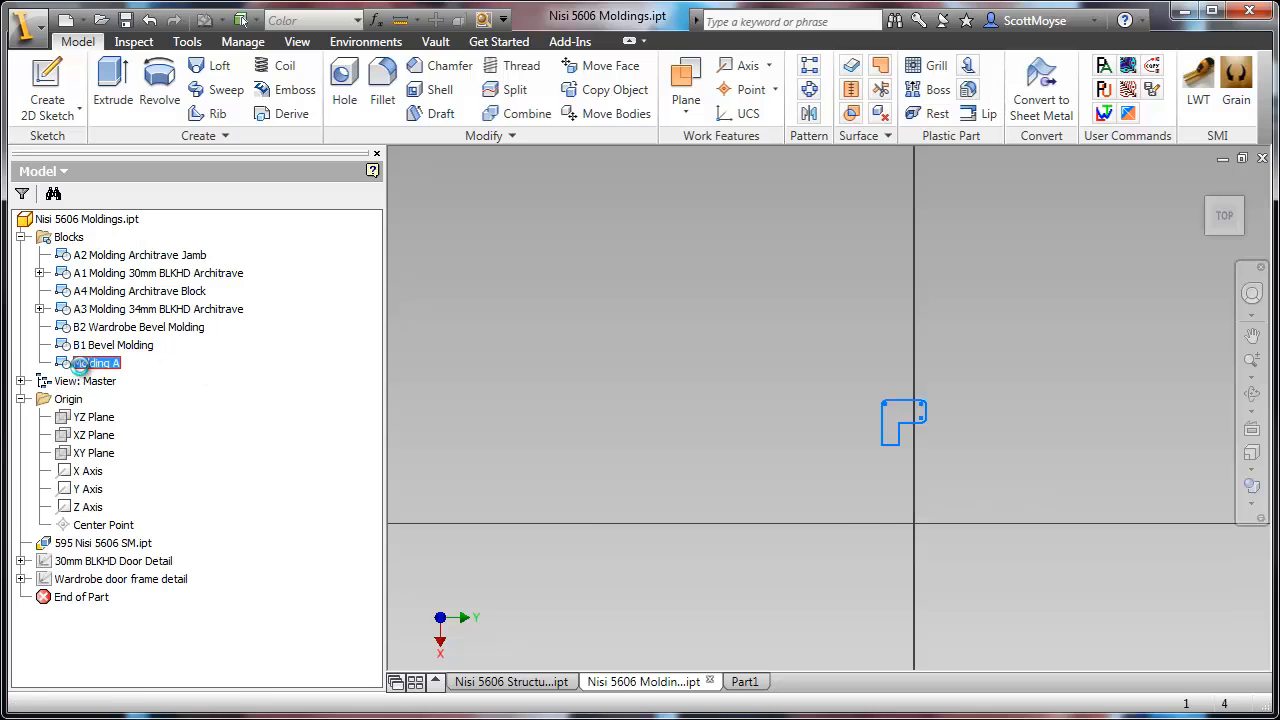
pyautogui.doubleClick(96, 362)
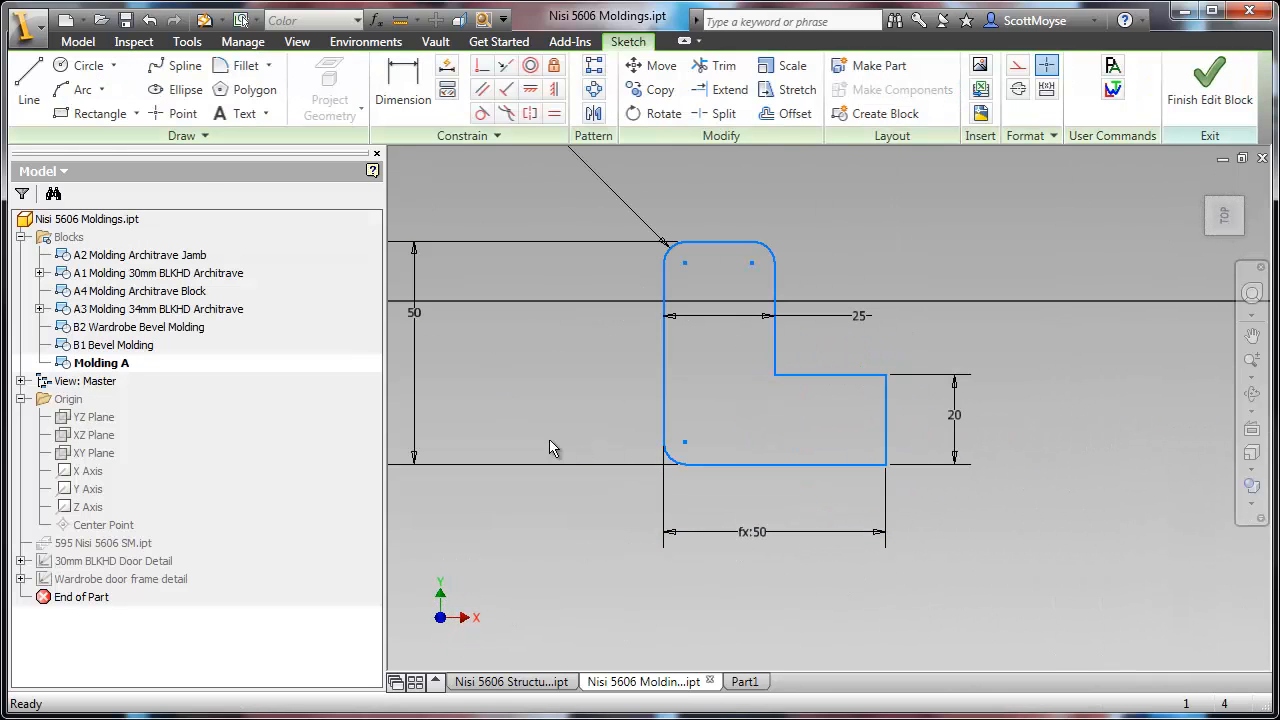
pyautogui.doubleClick(413, 313)
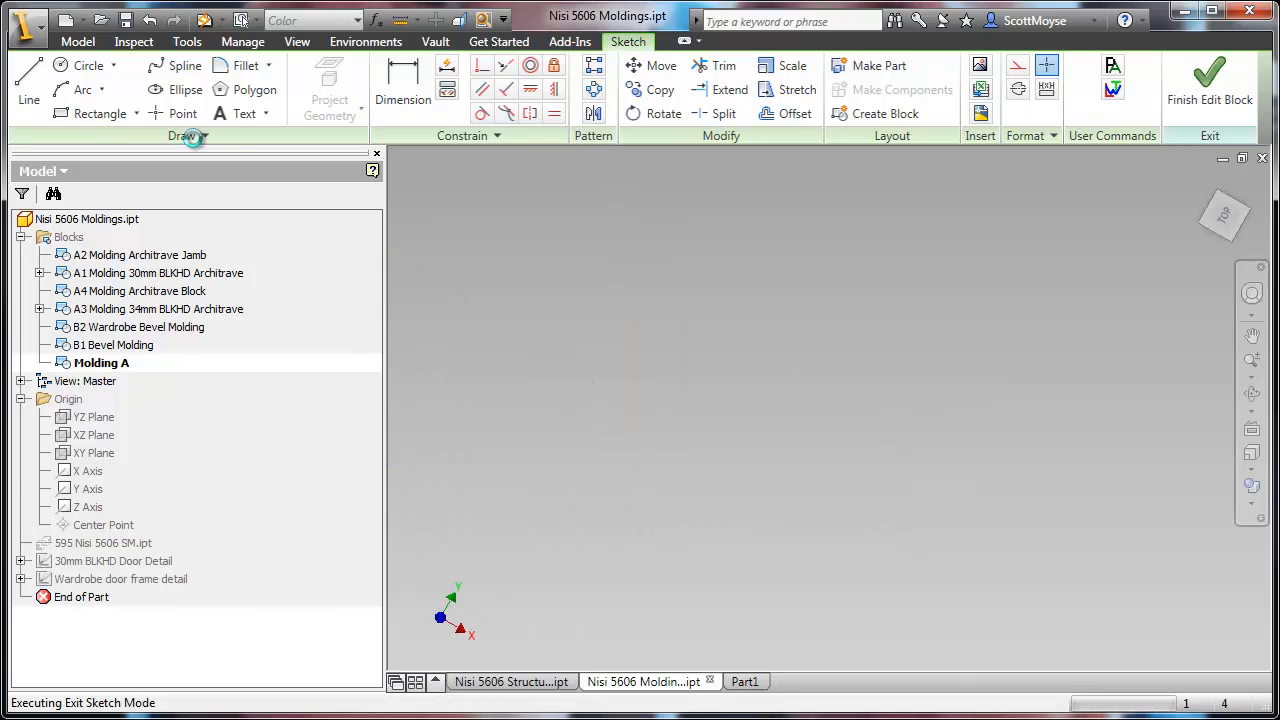
pyautogui.click(1209, 85)
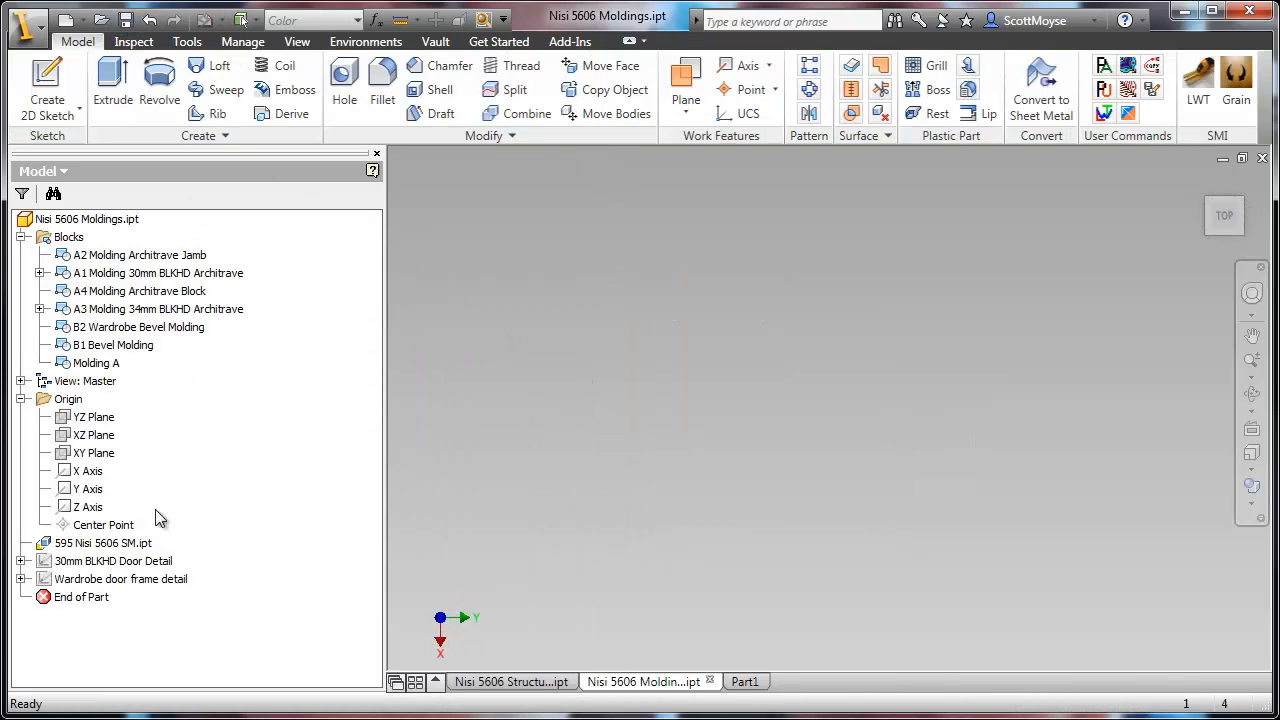